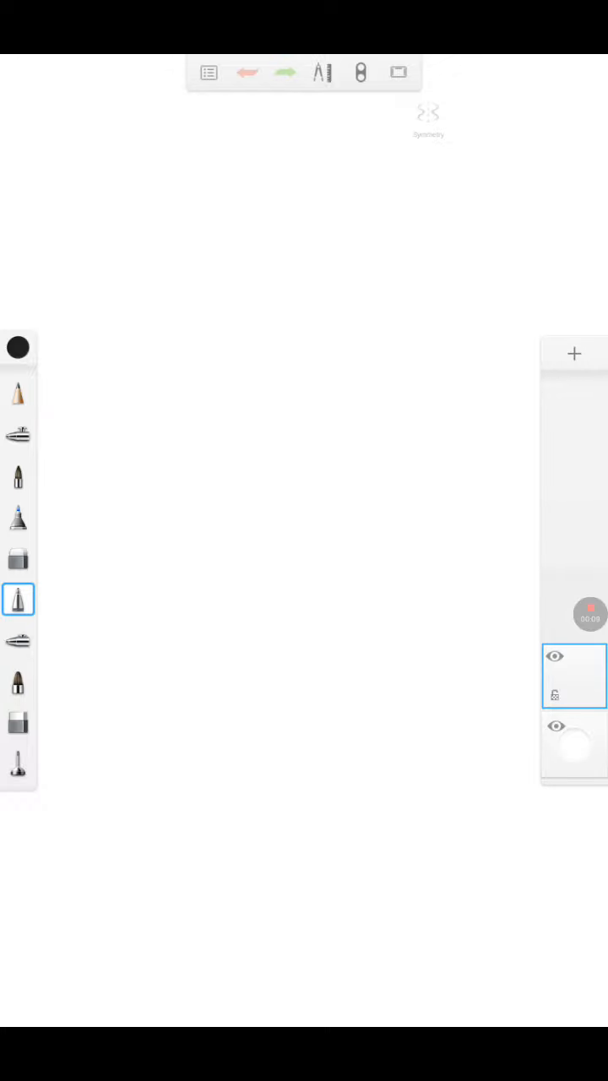
Check the pencil's size and opacity, draw a few test strokes, then clear the canvas.
click(17, 392)
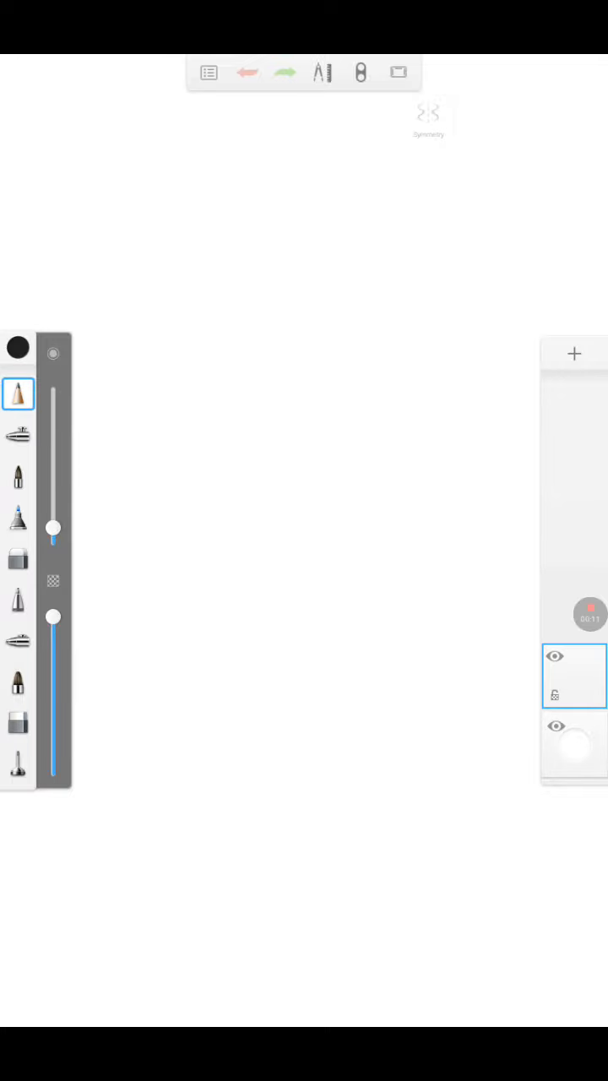
click(17, 432)
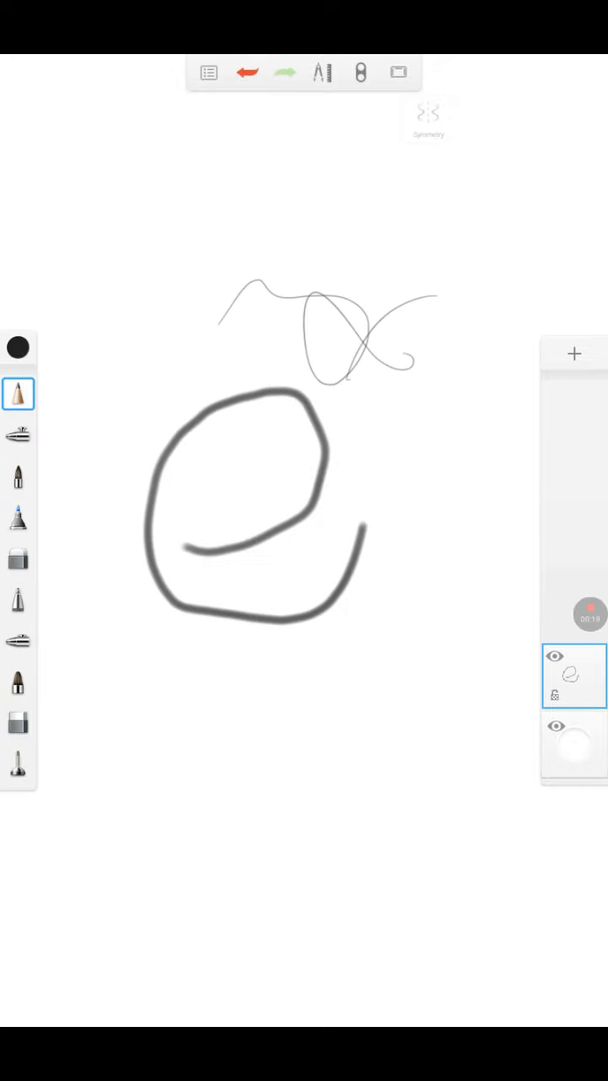
drag(189, 723, 426, 841)
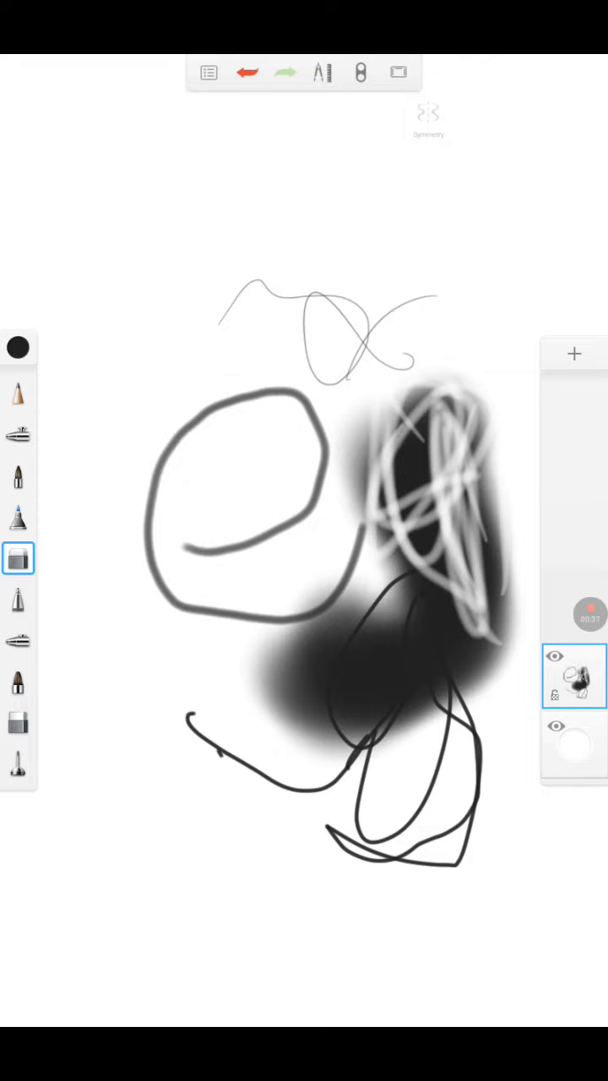
click(210, 71)
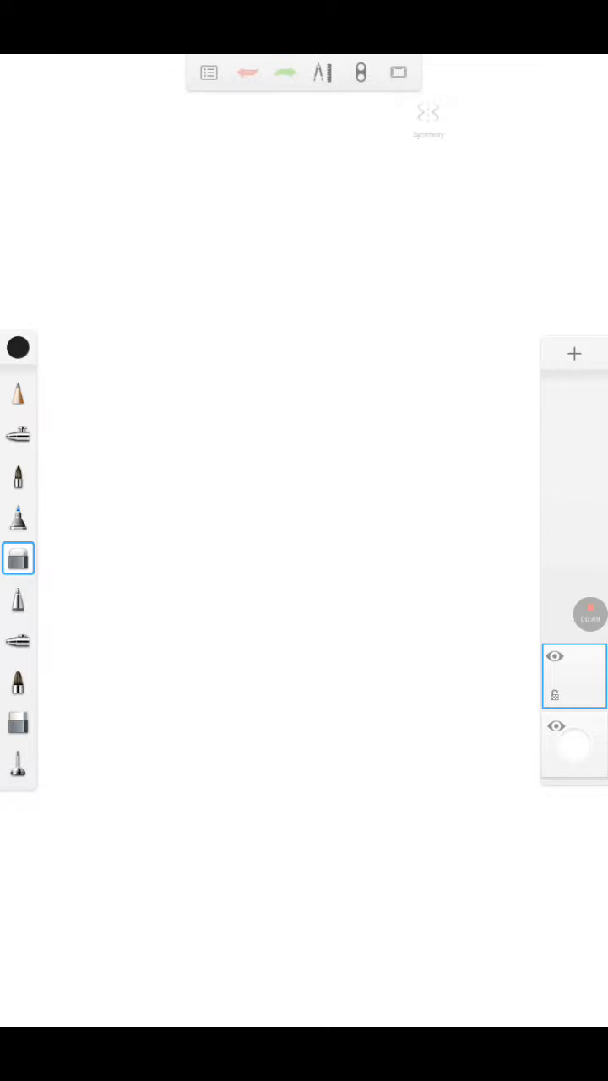
Browse the shape tools and enable Symmetry from the extra drawing aids.
click(399, 71)
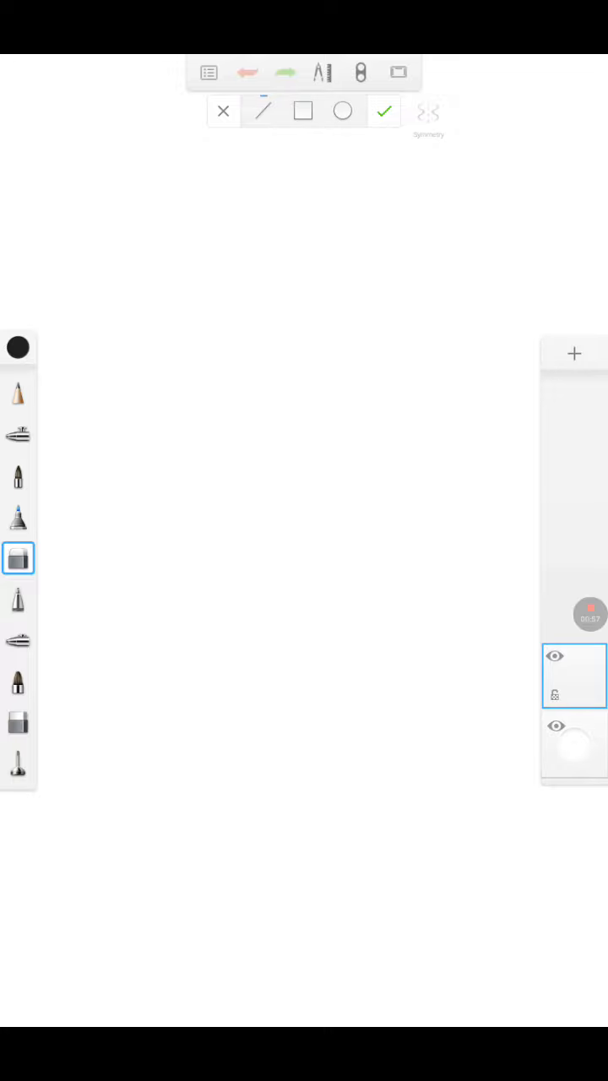
click(384, 111)
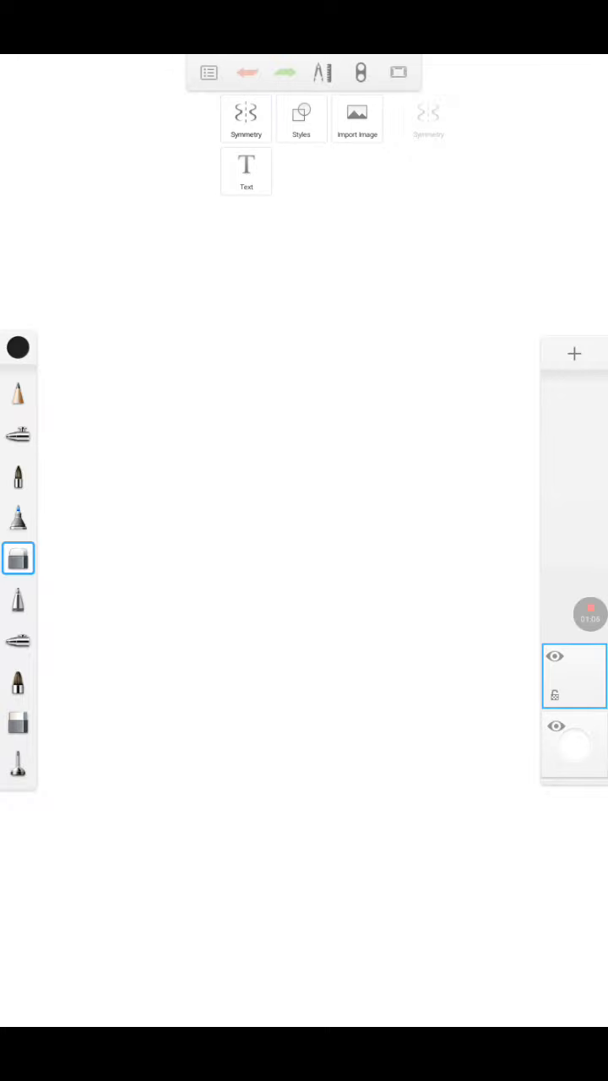
click(247, 118)
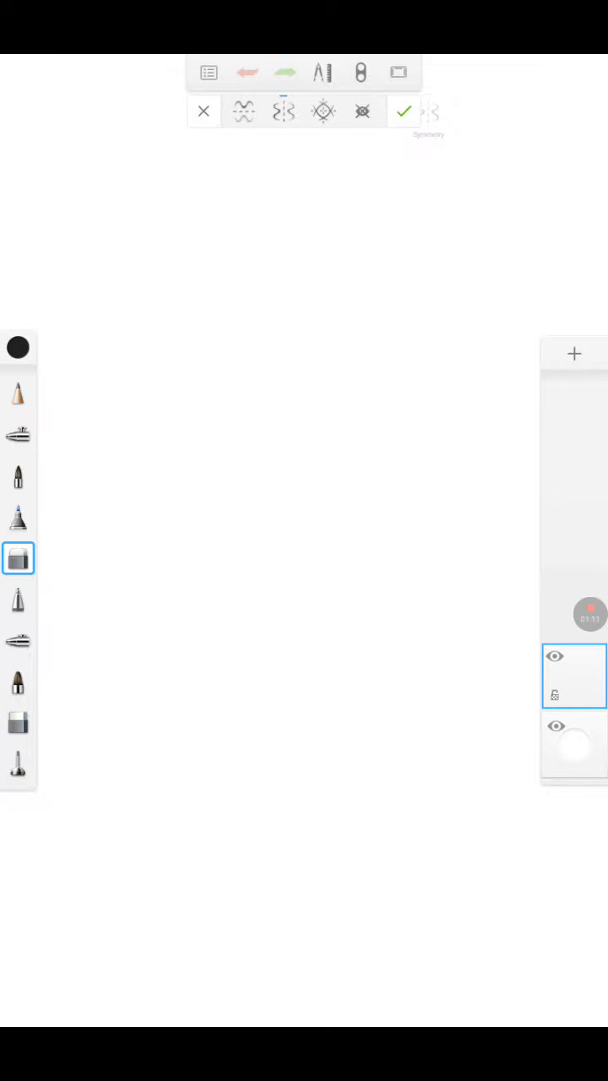
With the pencil brush, draw mirrored eyes, nose, mouth and eyebrows for a cartoon face.
click(17, 392)
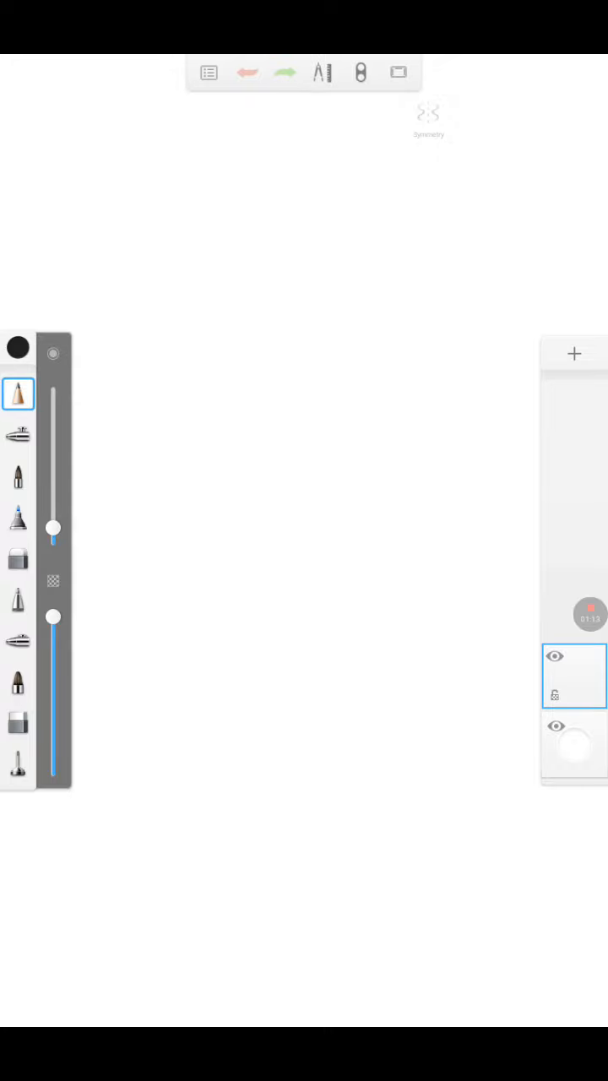
click(429, 112)
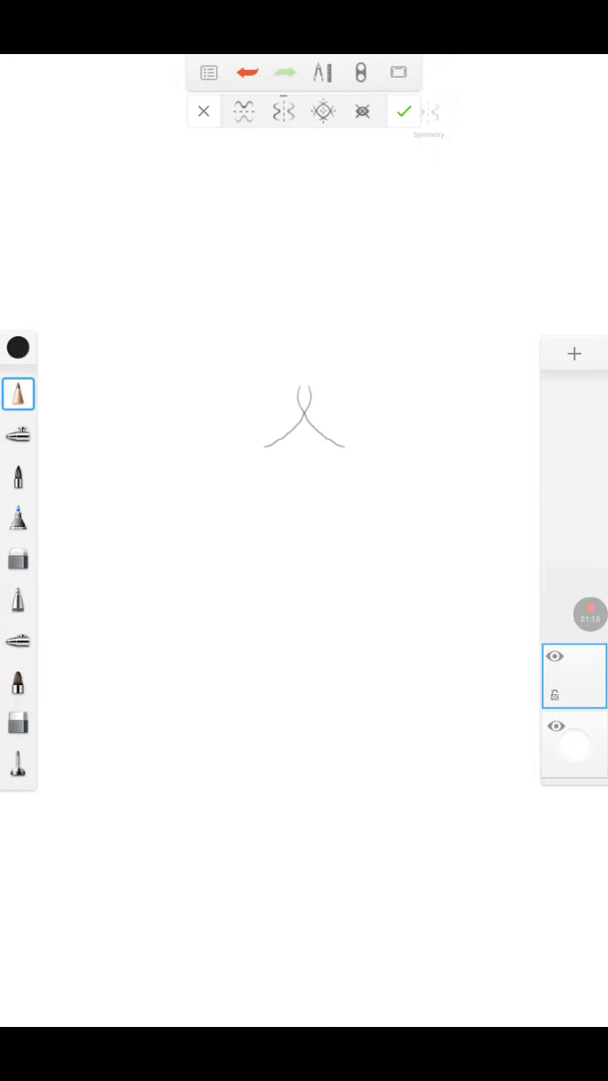
click(247, 71)
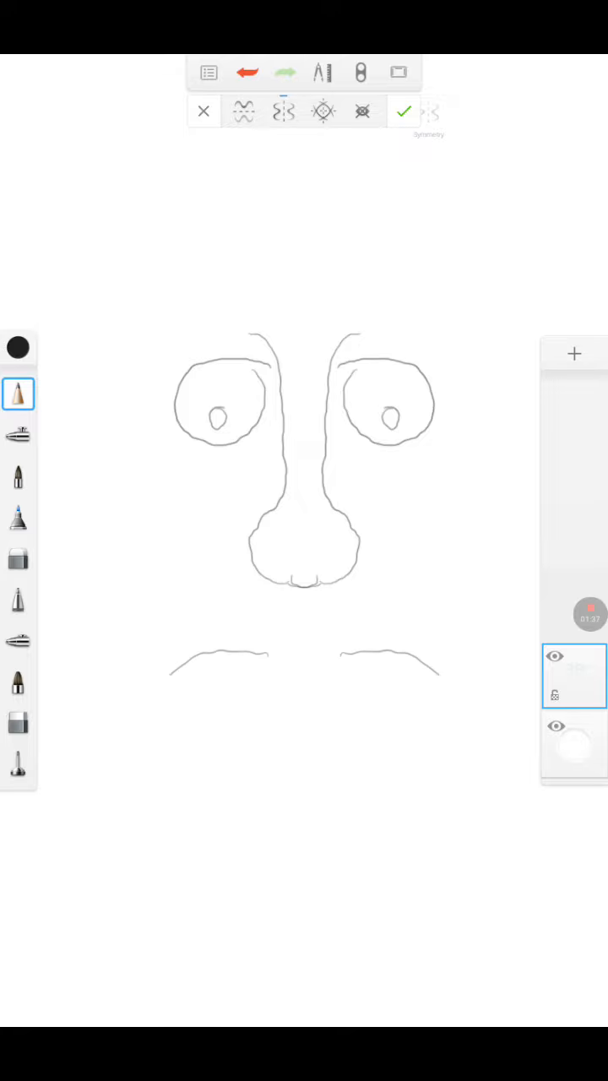
drag(177, 675, 439, 718)
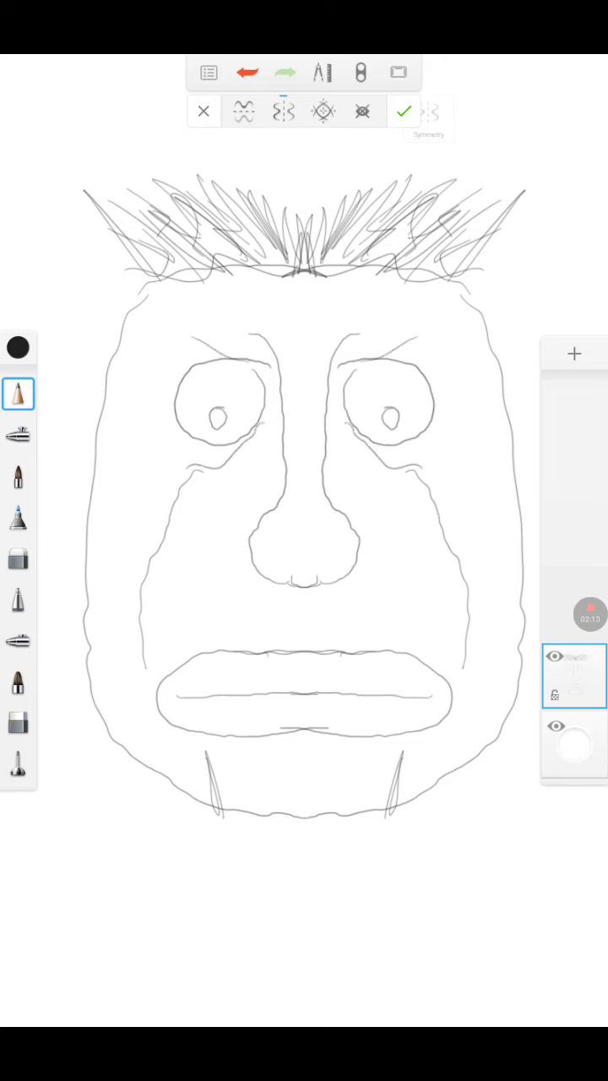
drag(177, 346, 431, 338)
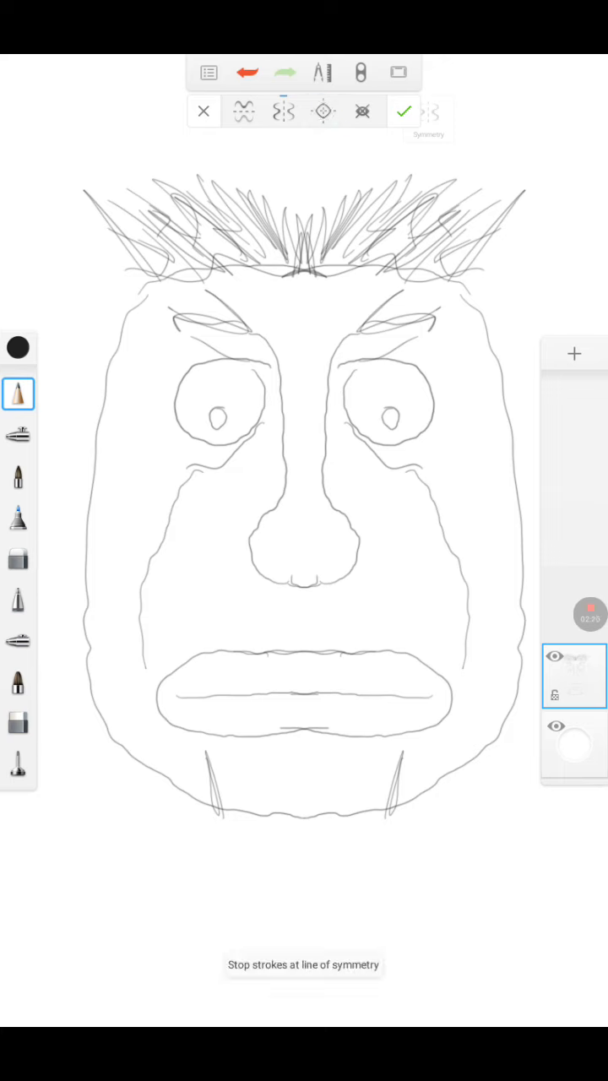
Let strokes extend past the symmetry line, scribble across the face's centre, then start a new sketch.
click(243, 111)
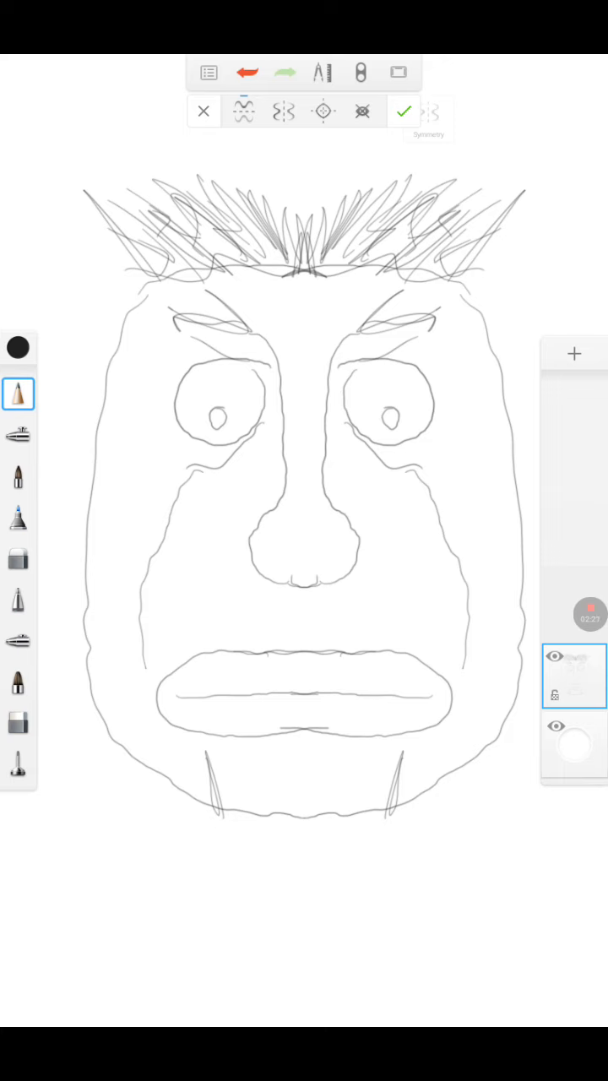
drag(203, 891, 318, 886)
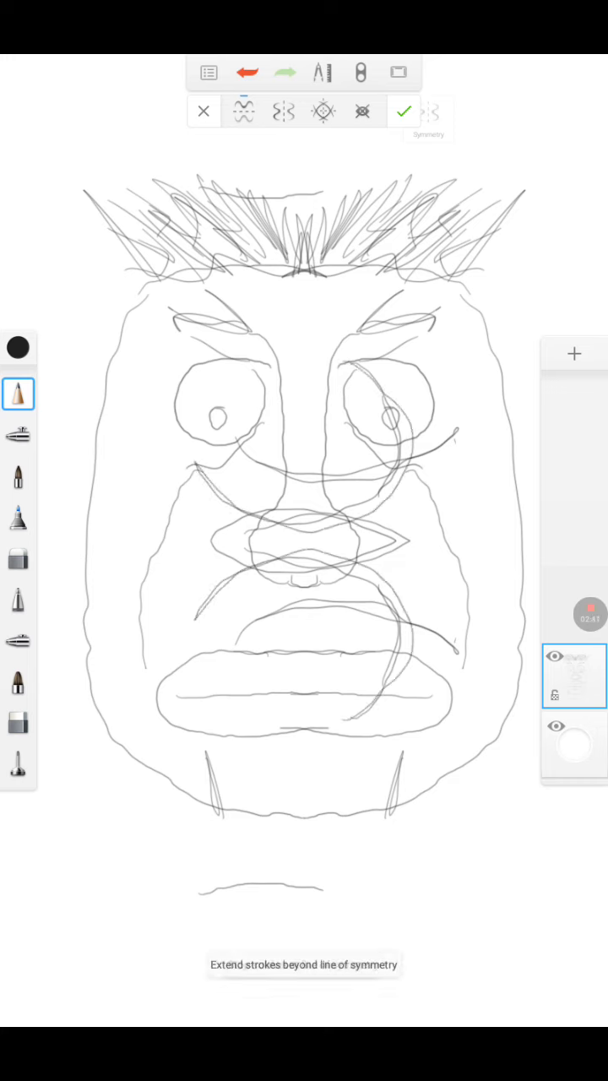
click(323, 111)
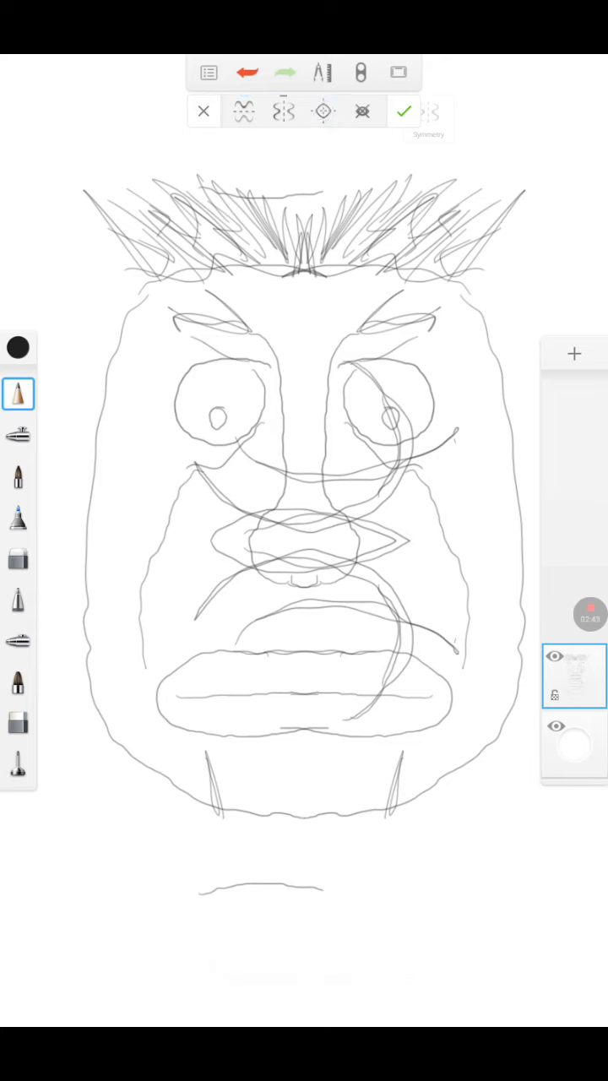
click(17, 393)
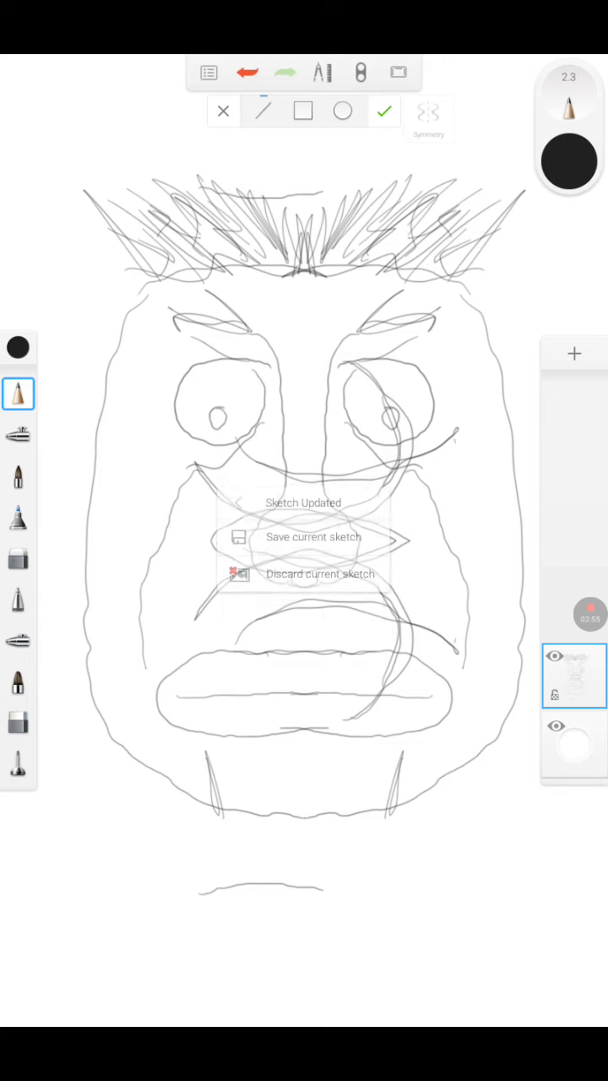
Discard the face sketch and outline a door rectangle in the lower canvas with the shape tools.
click(321, 574)
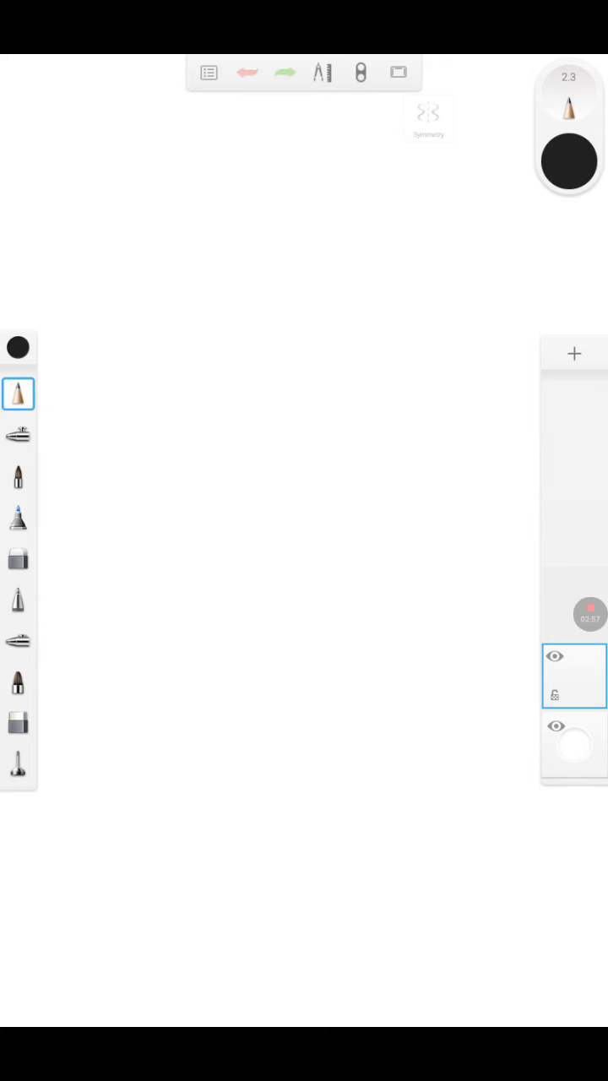
click(209, 71)
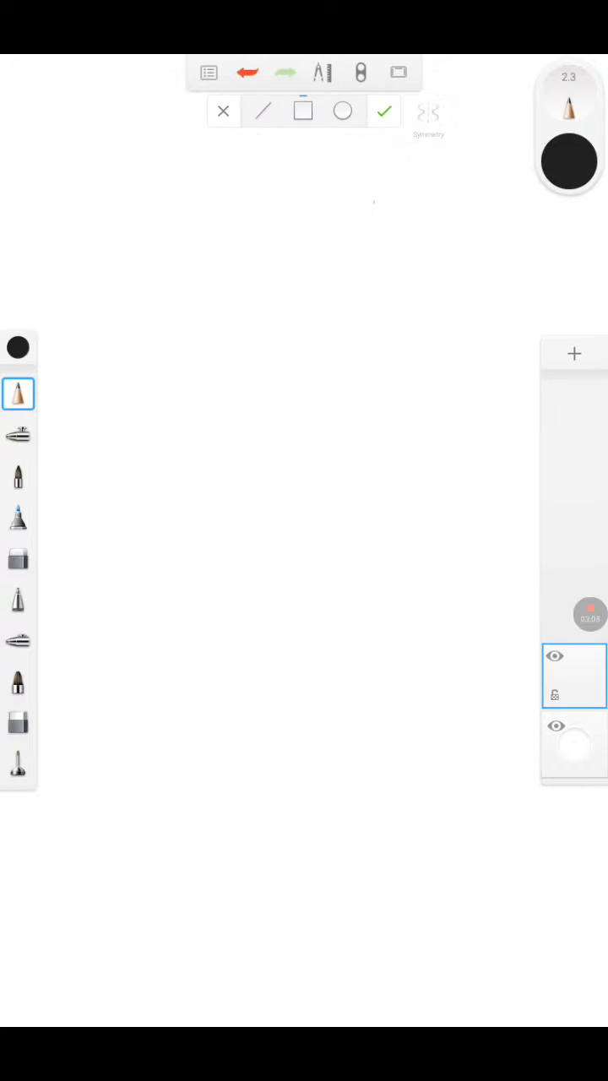
drag(201, 520, 437, 797)
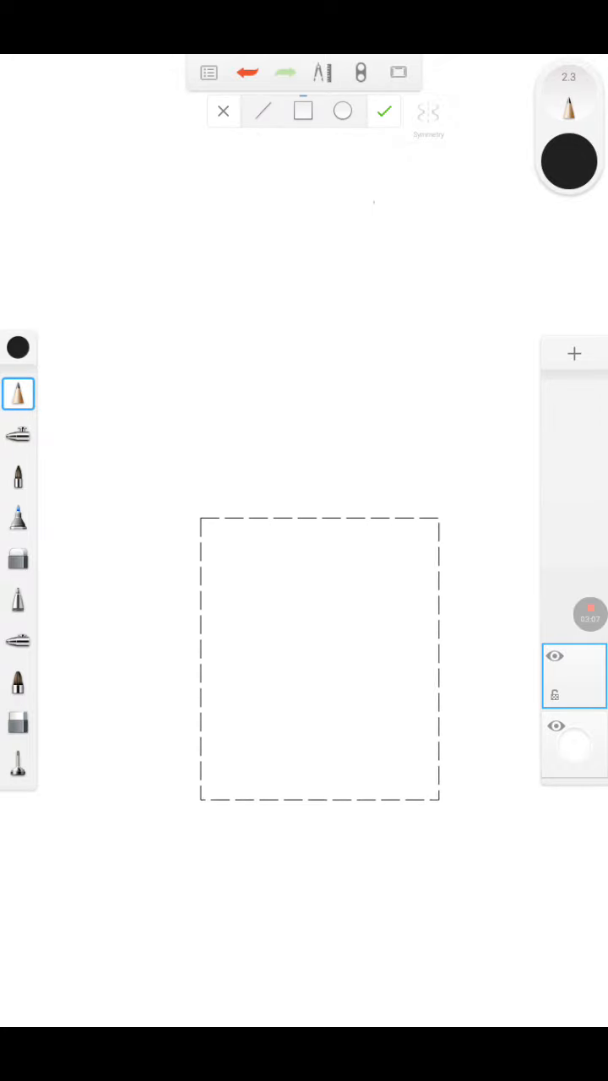
click(383, 112)
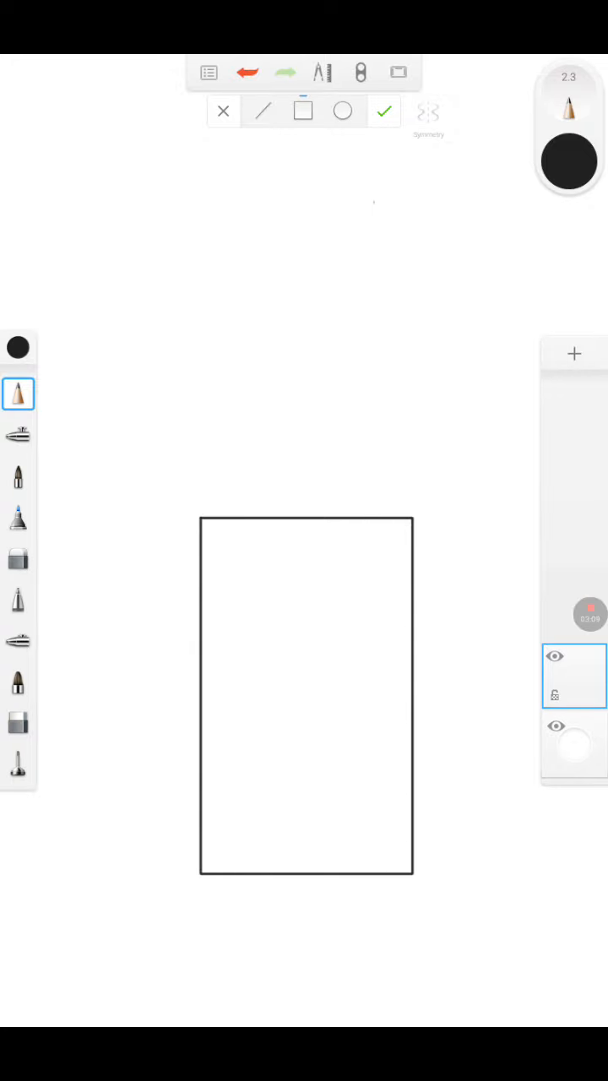
click(342, 112)
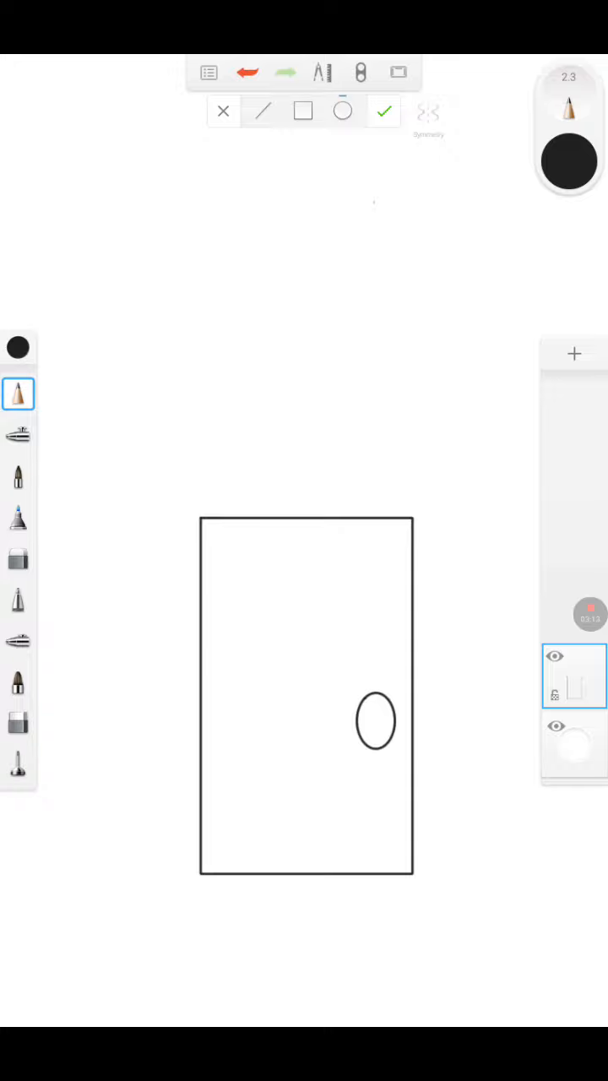
Draw straight roof slopes, ridge and both walls around the door, then bring up the main menu.
click(262, 111)
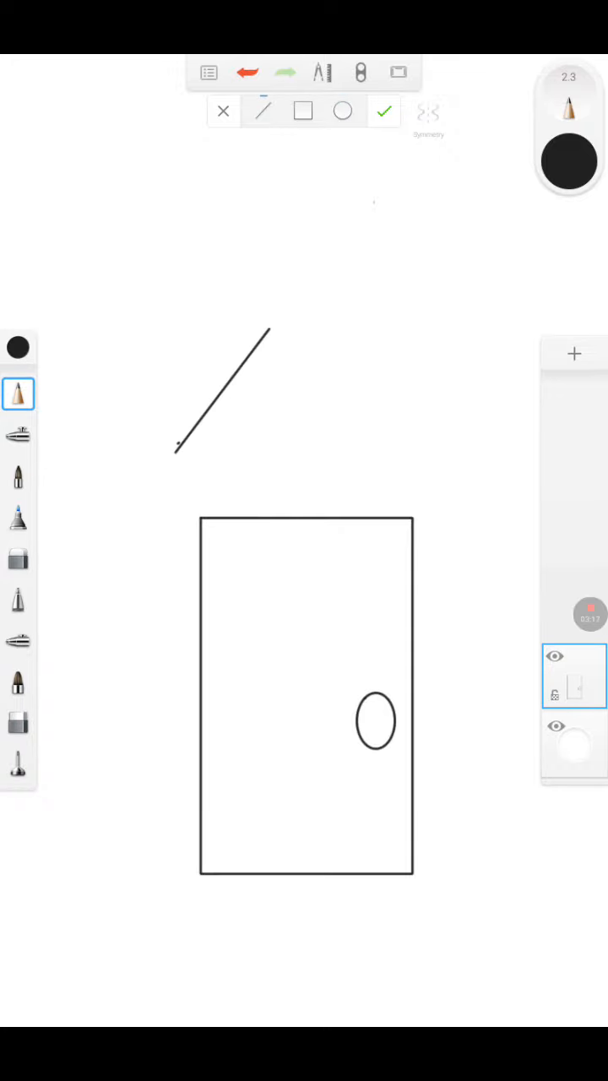
drag(273, 327, 470, 480)
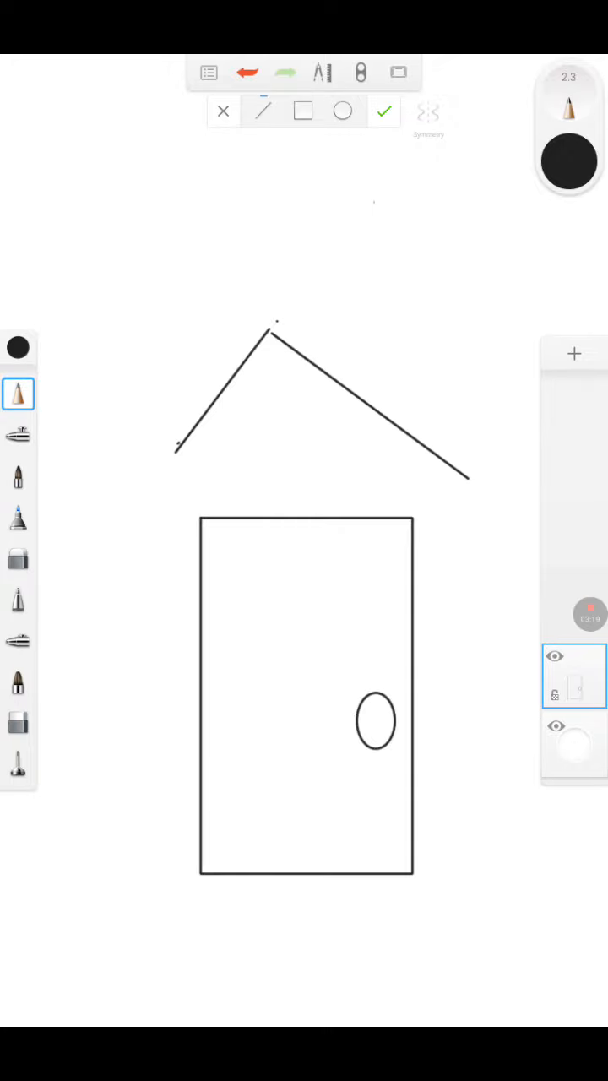
drag(463, 481, 479, 847)
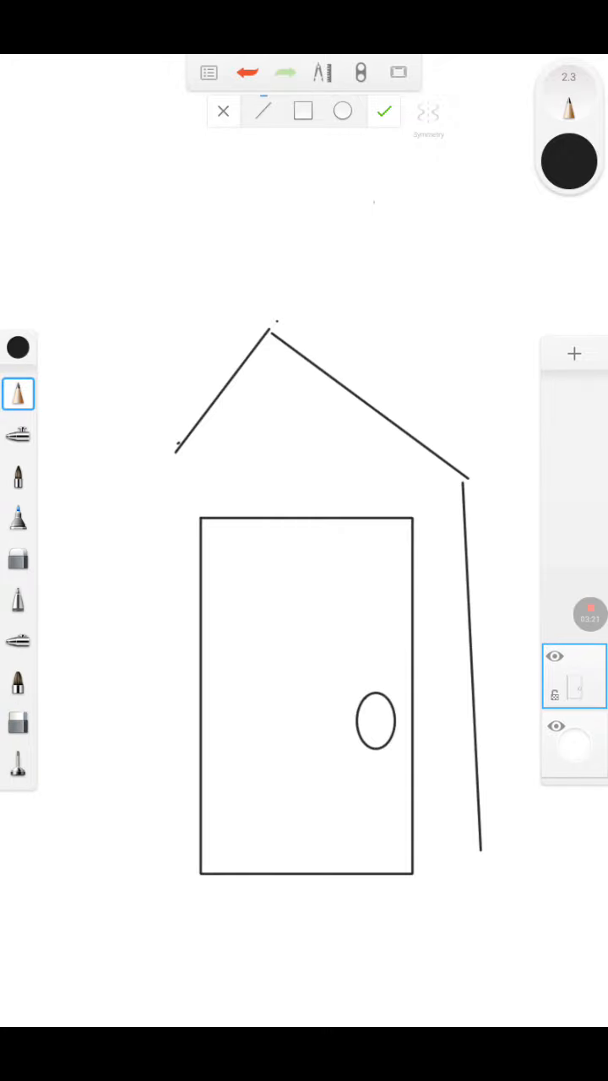
drag(169, 456, 169, 886)
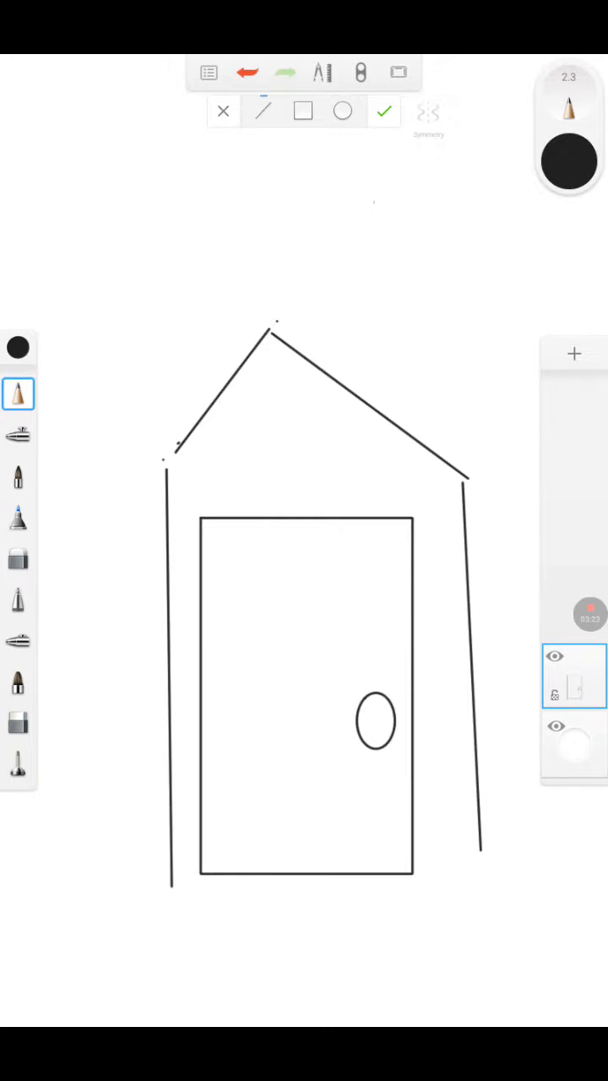
drag(272, 331, 436, 300)
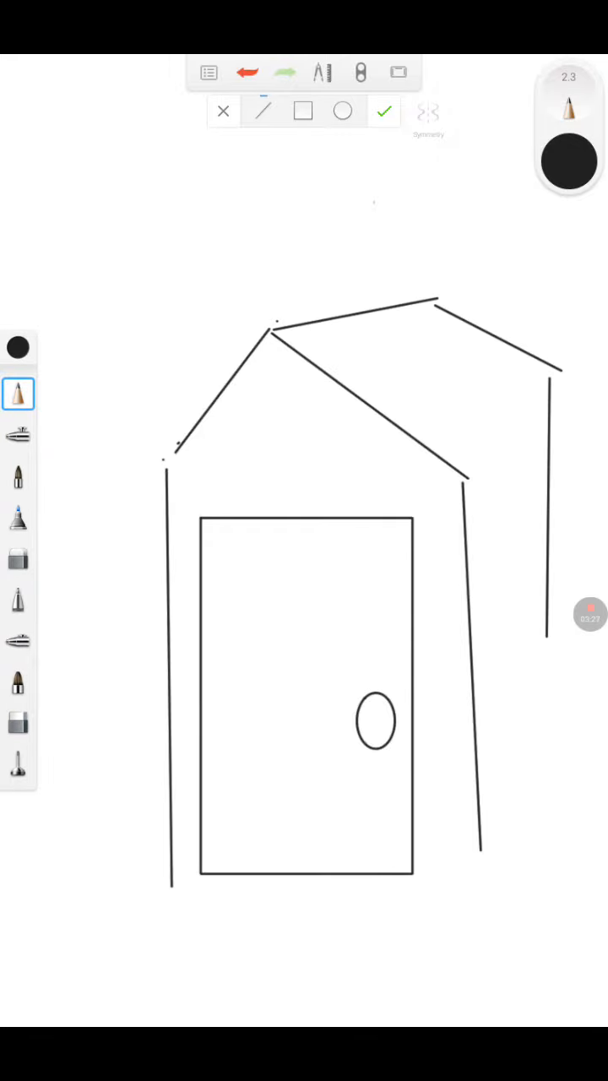
click(574, 675)
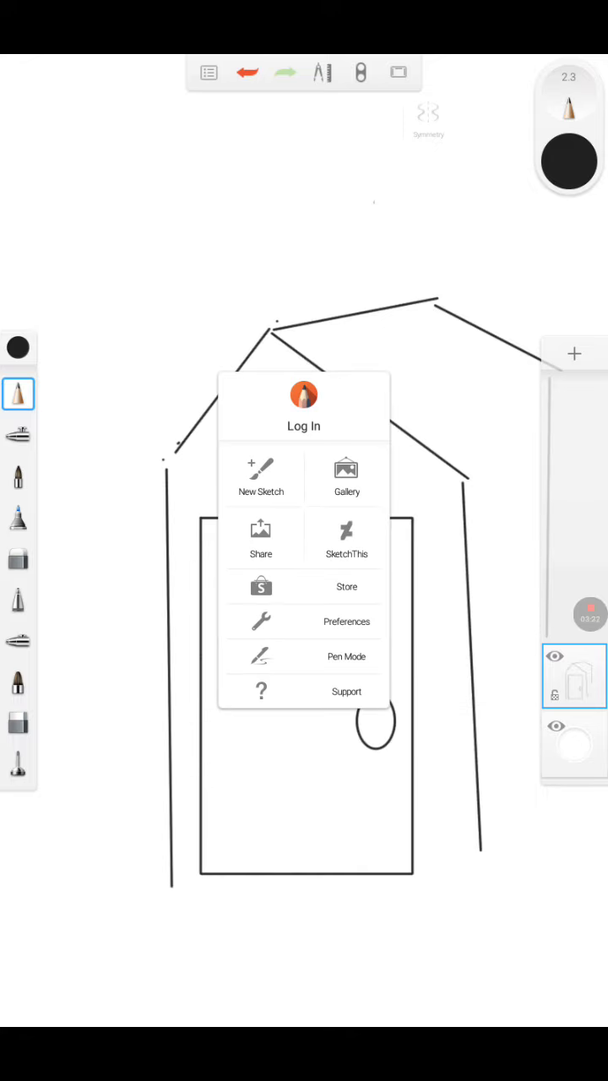
Discard the house sketch, then give the new sketch's background layer a red colour.
click(260, 476)
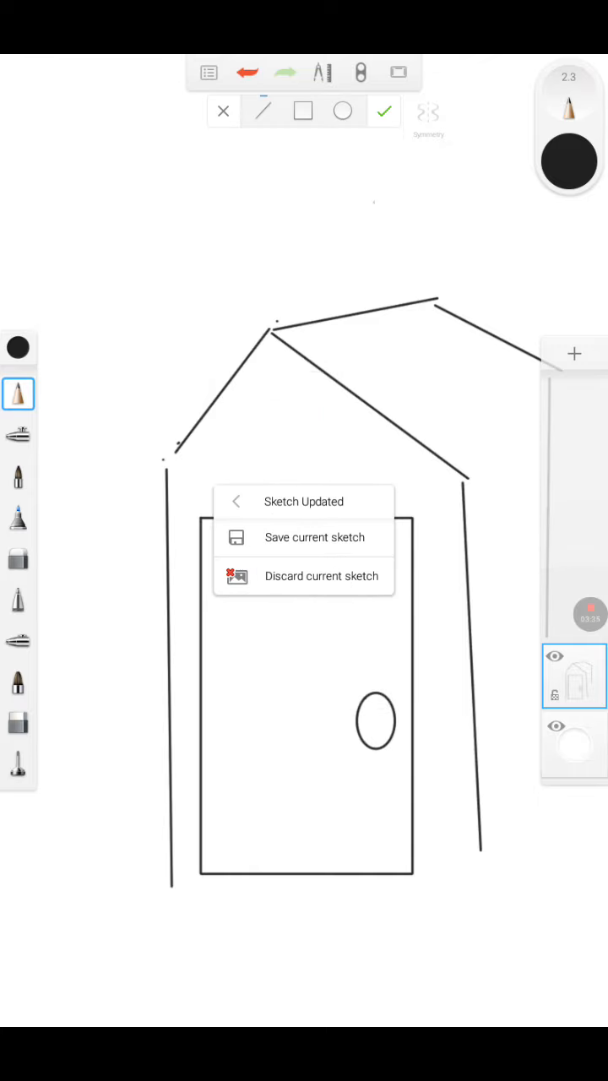
click(321, 574)
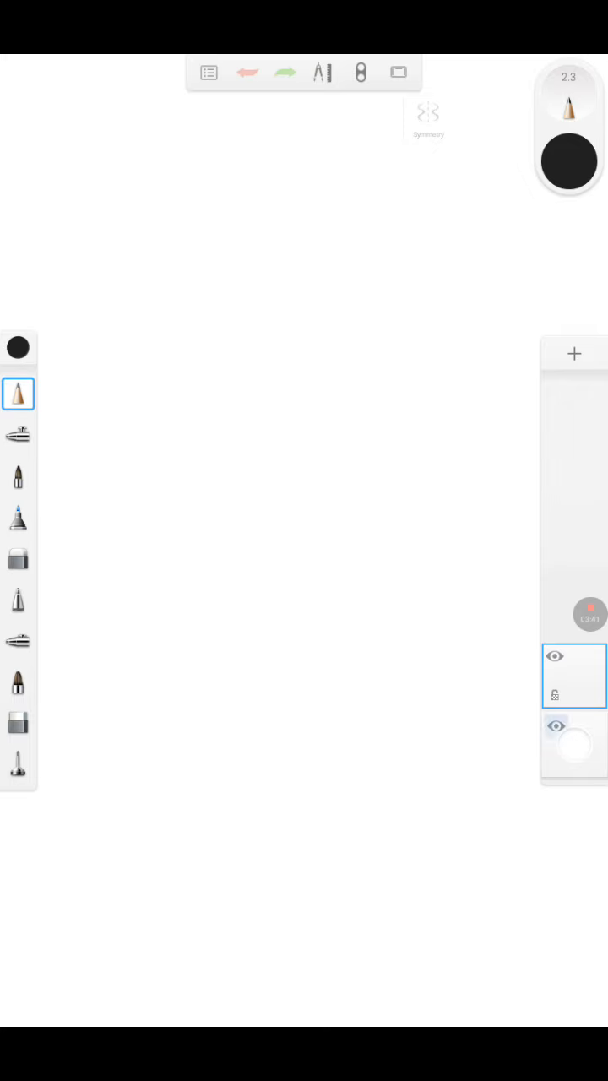
click(554, 726)
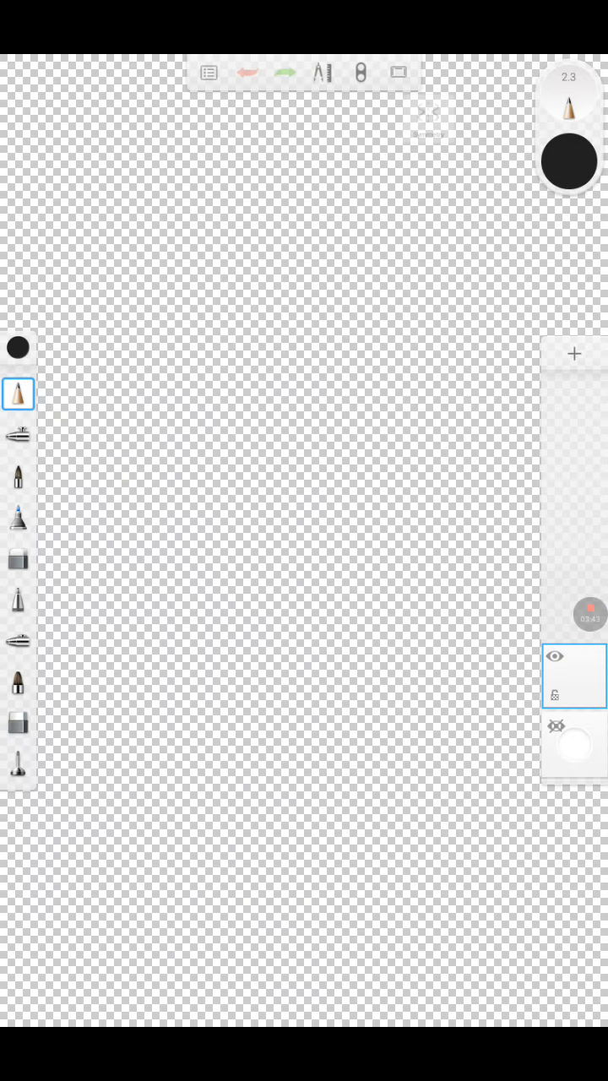
click(17, 346)
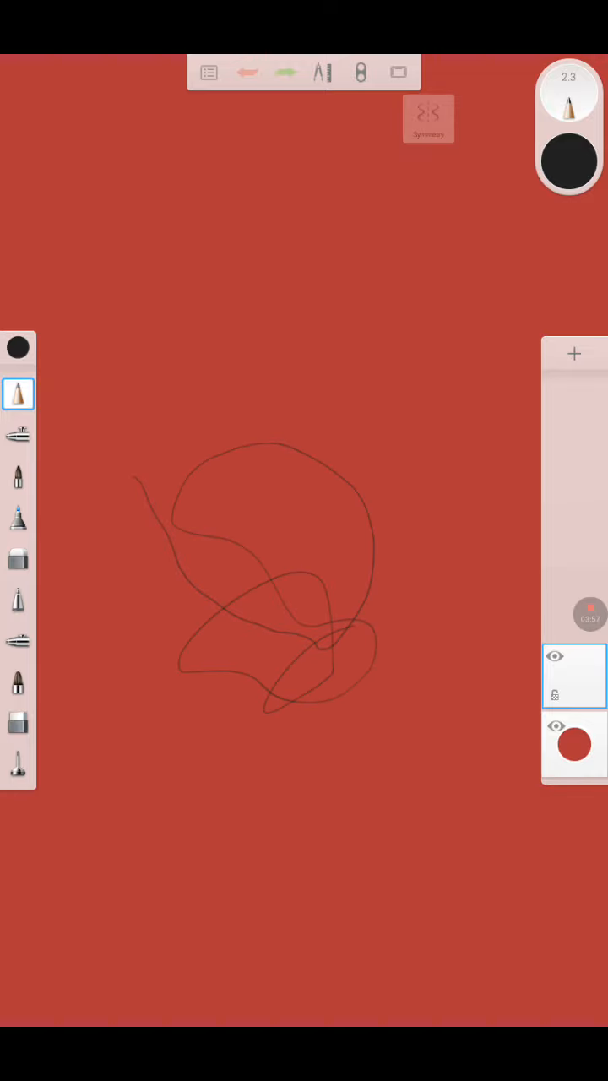
Duplicate the scribble layer, toggle the copy's visibility off and on, and change brushes.
click(574, 674)
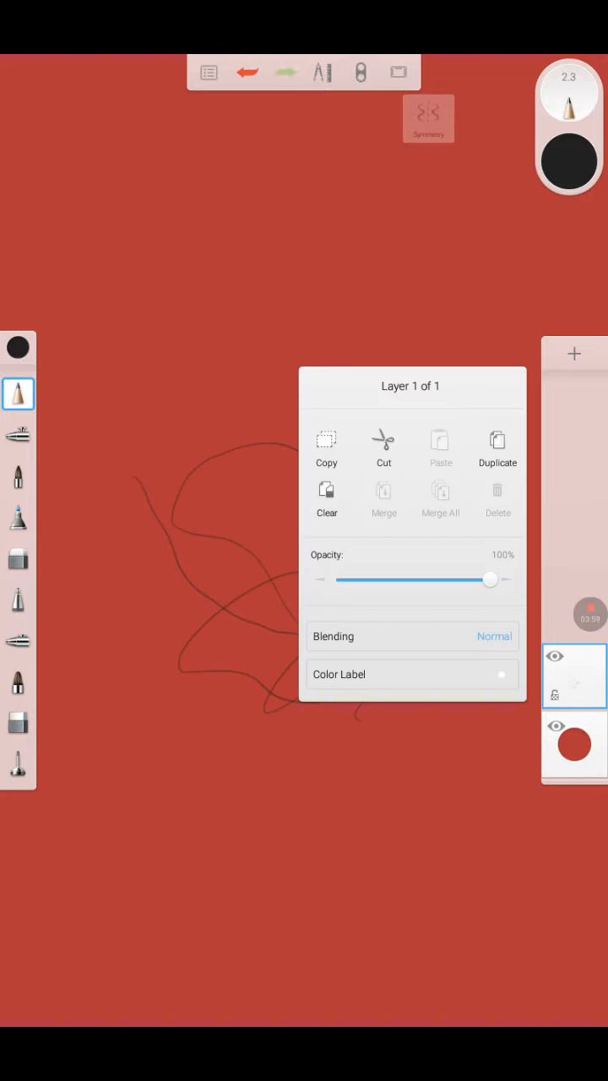
click(497, 447)
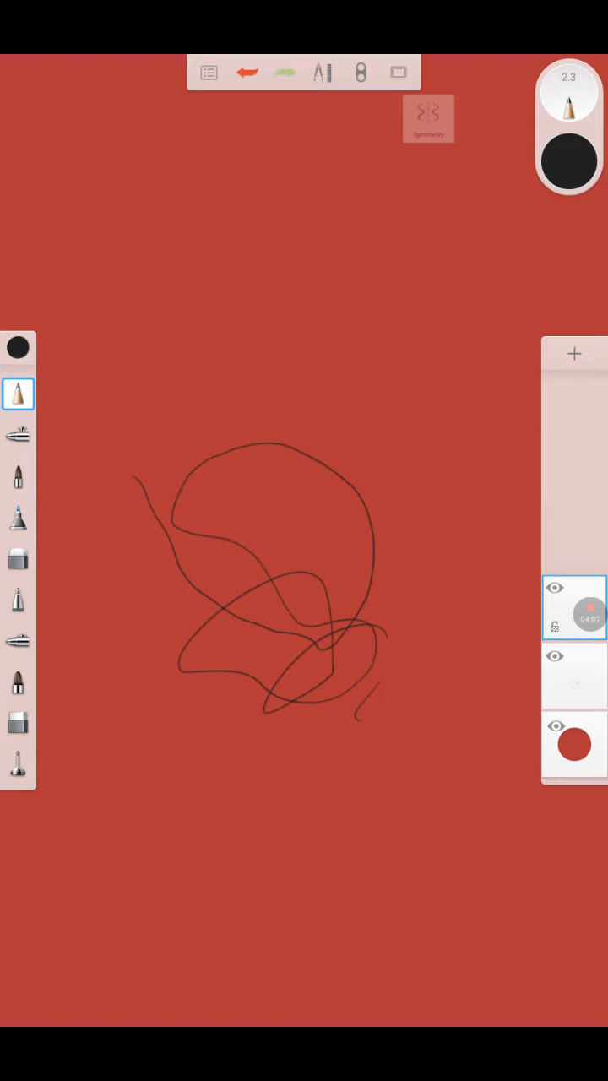
click(553, 588)
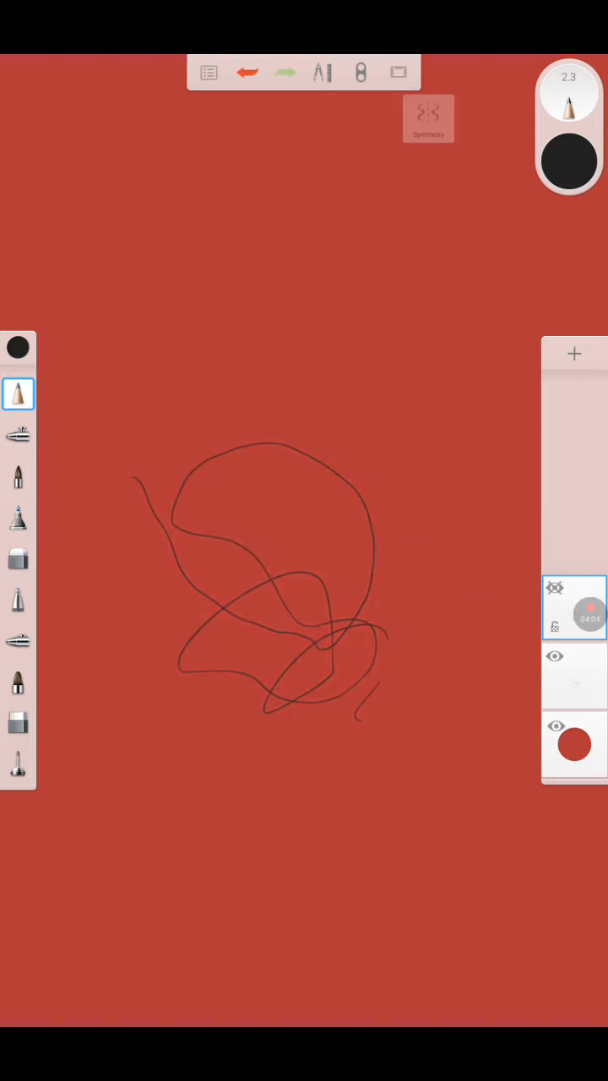
click(19, 558)
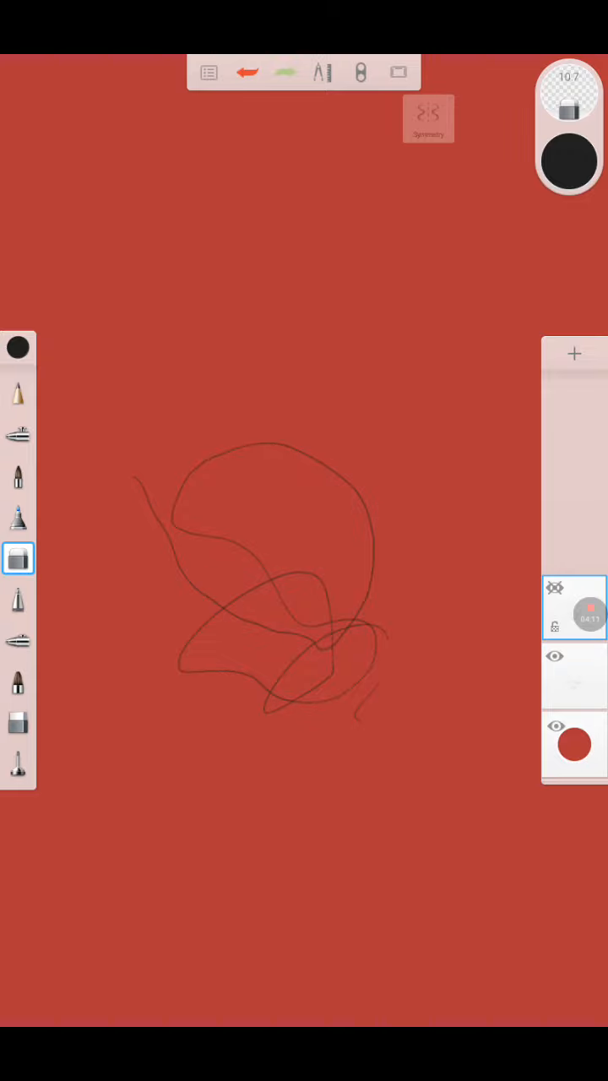
click(574, 675)
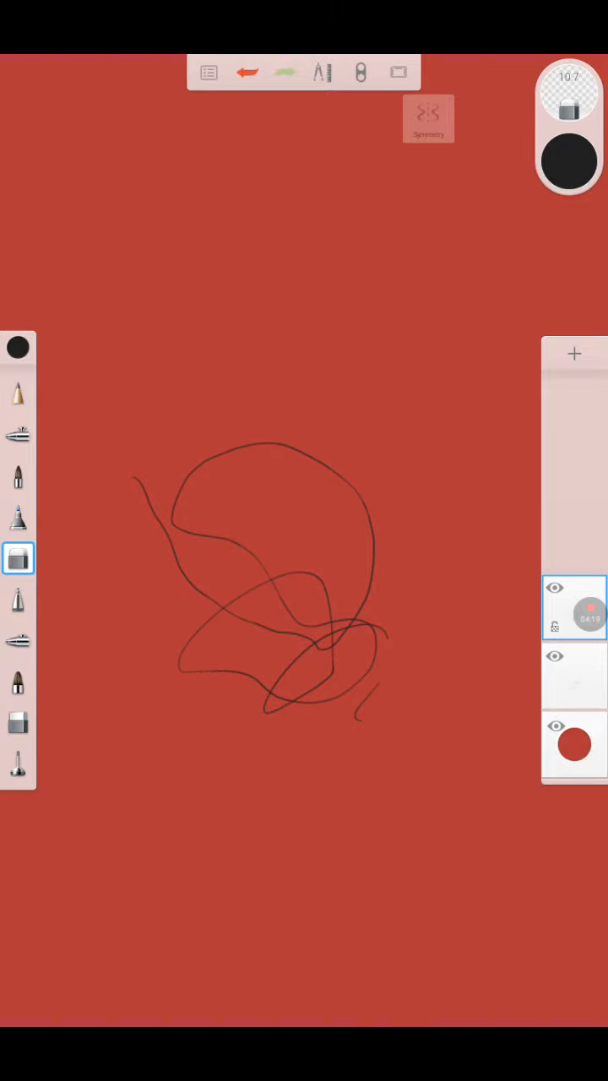
click(554, 656)
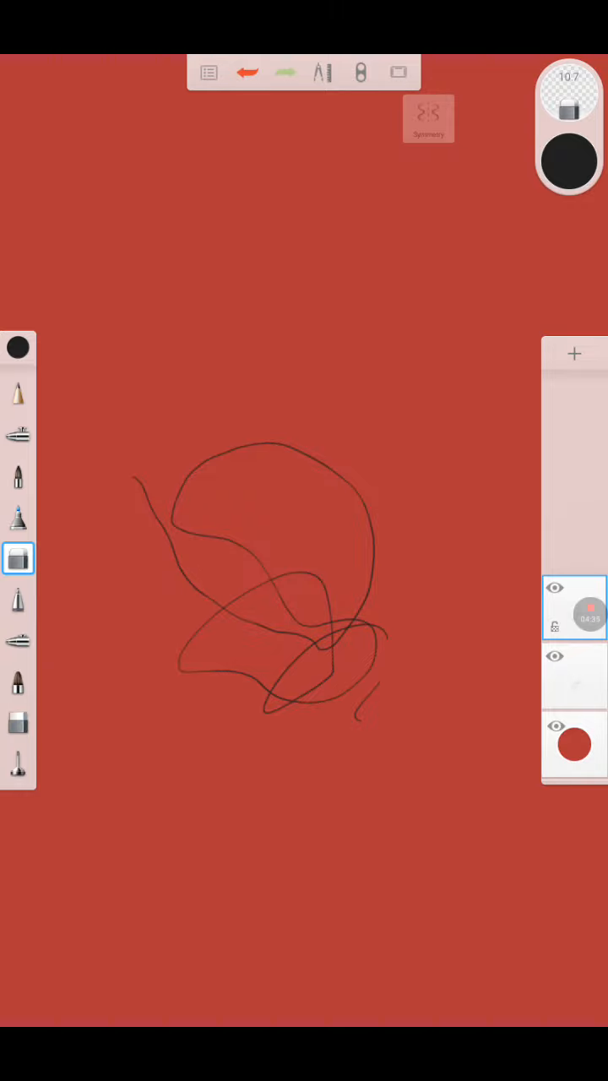
With a thick ink brush, draw a black rectangle's sides and top edge over the scribble.
click(16, 763)
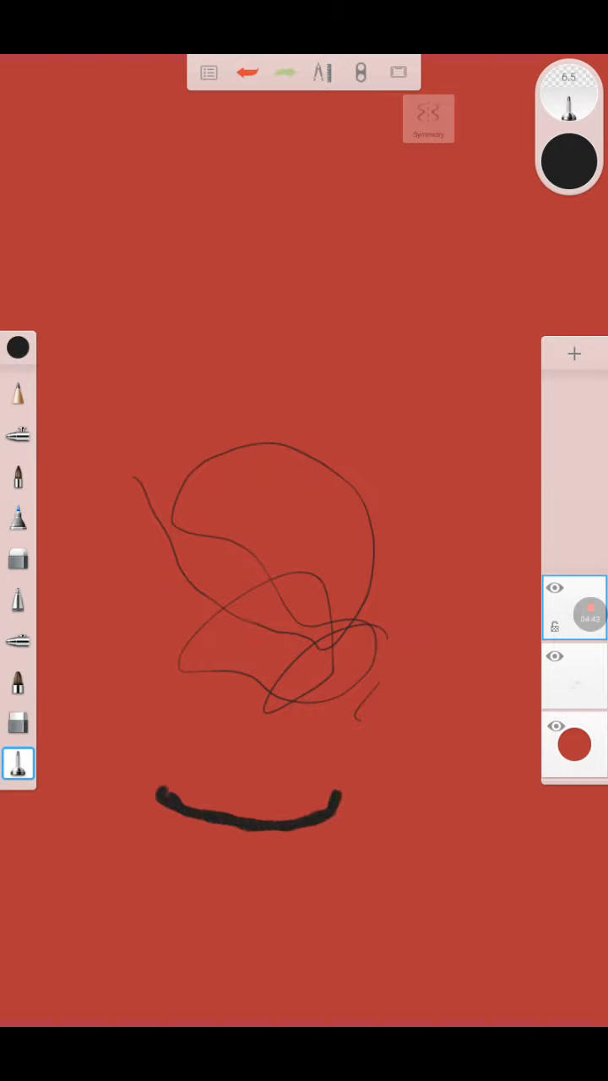
drag(338, 819, 341, 667)
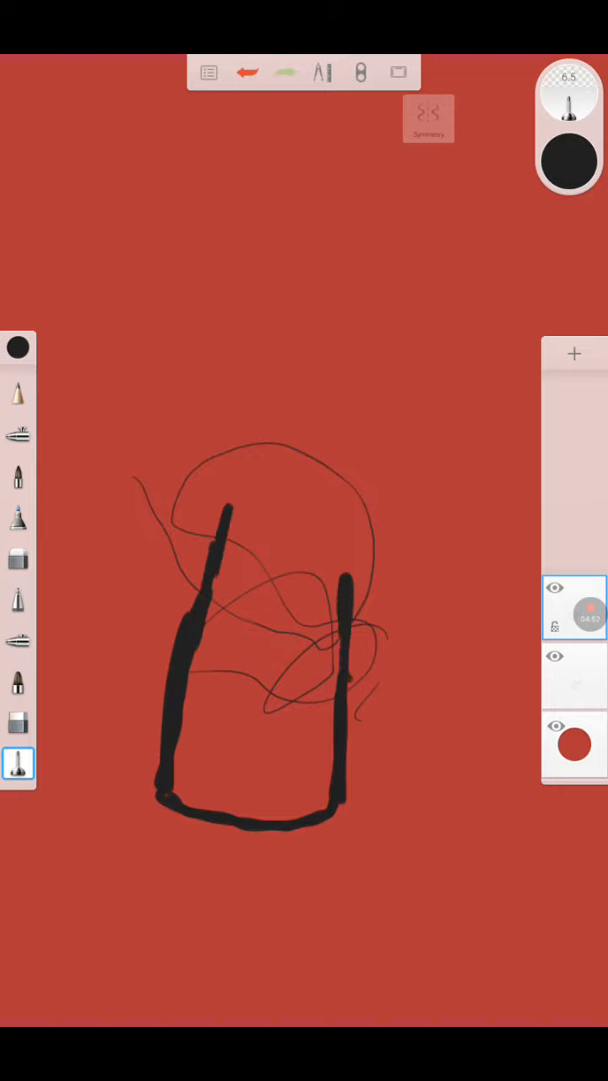
drag(228, 515, 341, 523)
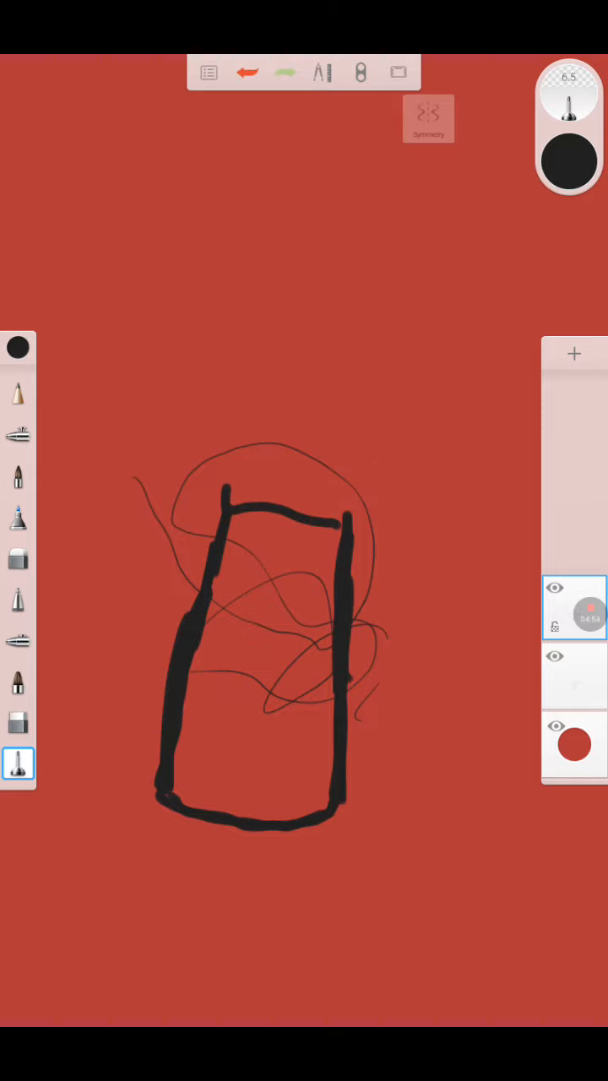
click(19, 723)
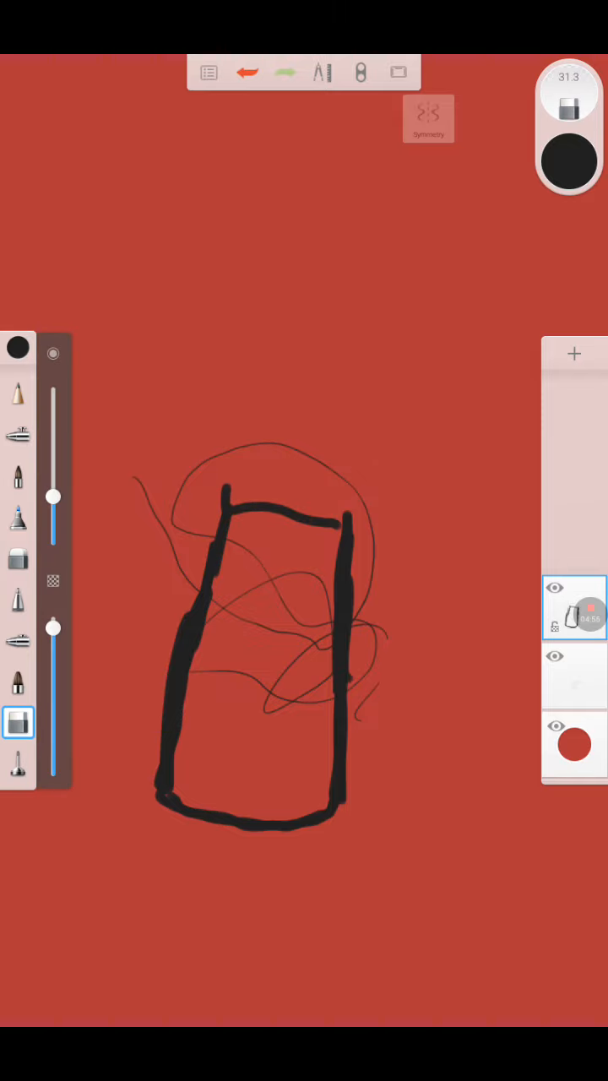